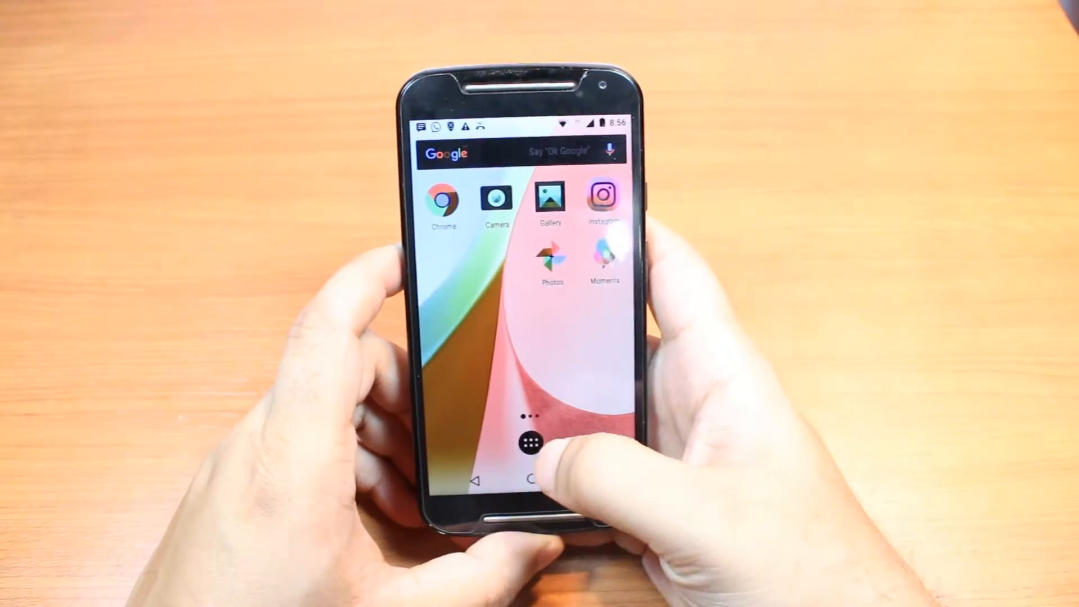
# - Launch Settings from the home screen and scroll down to the Apps entry
pyautogui.click(534, 445)
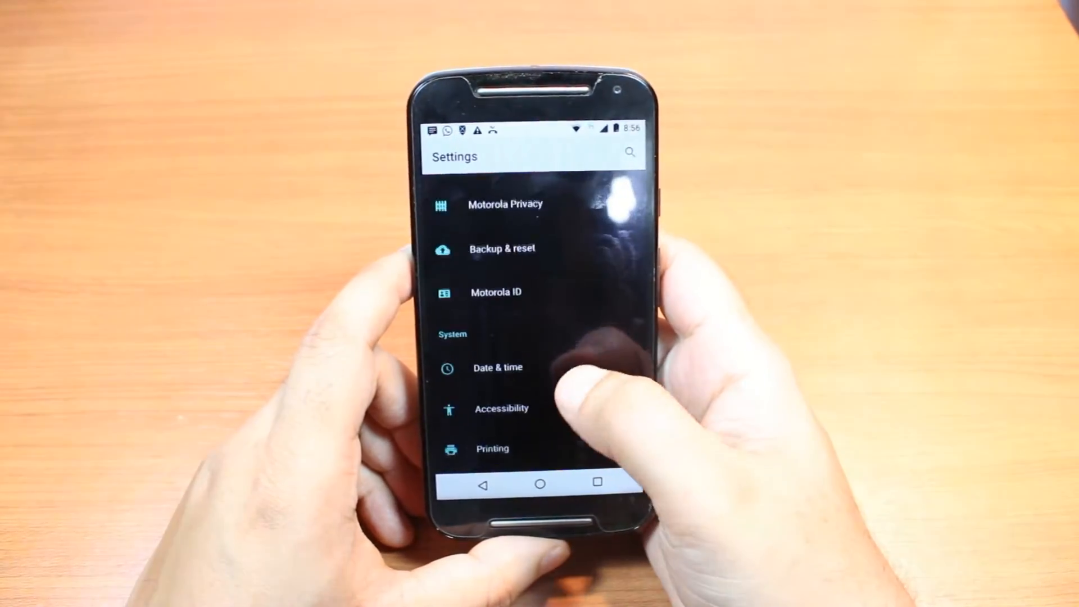
pyautogui.scroll(-3)
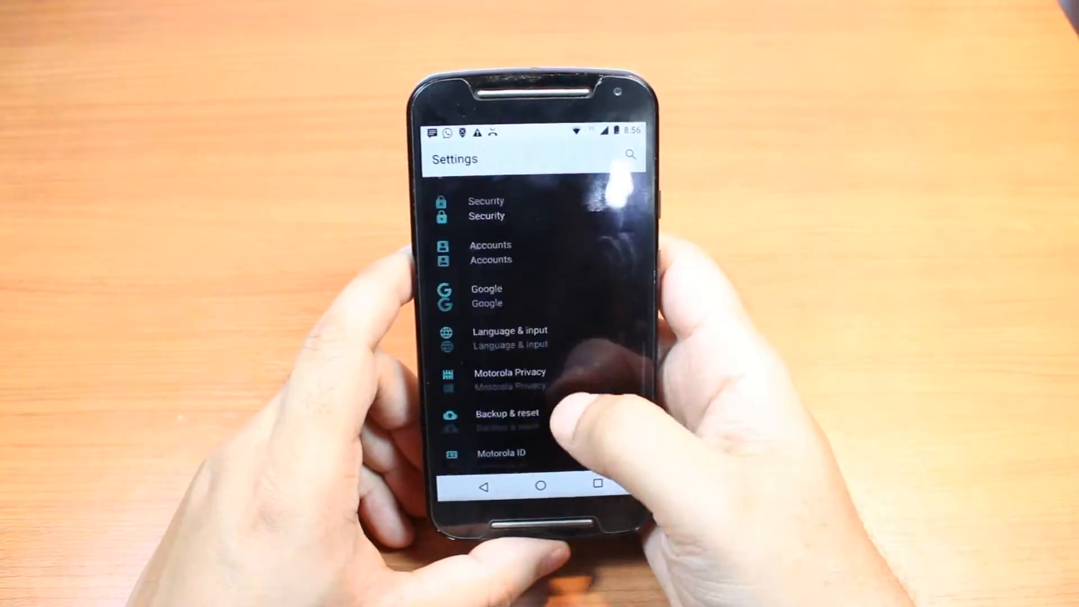
pyautogui.scroll(-3)
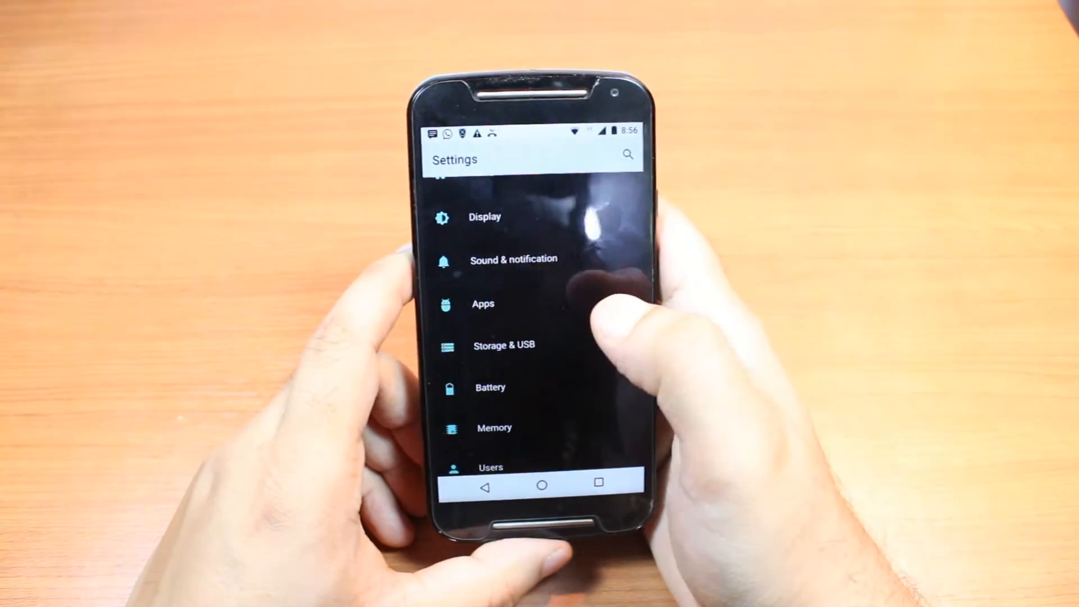
# - Find Firefox in the Apps list and uninstall it
pyautogui.click(482, 304)
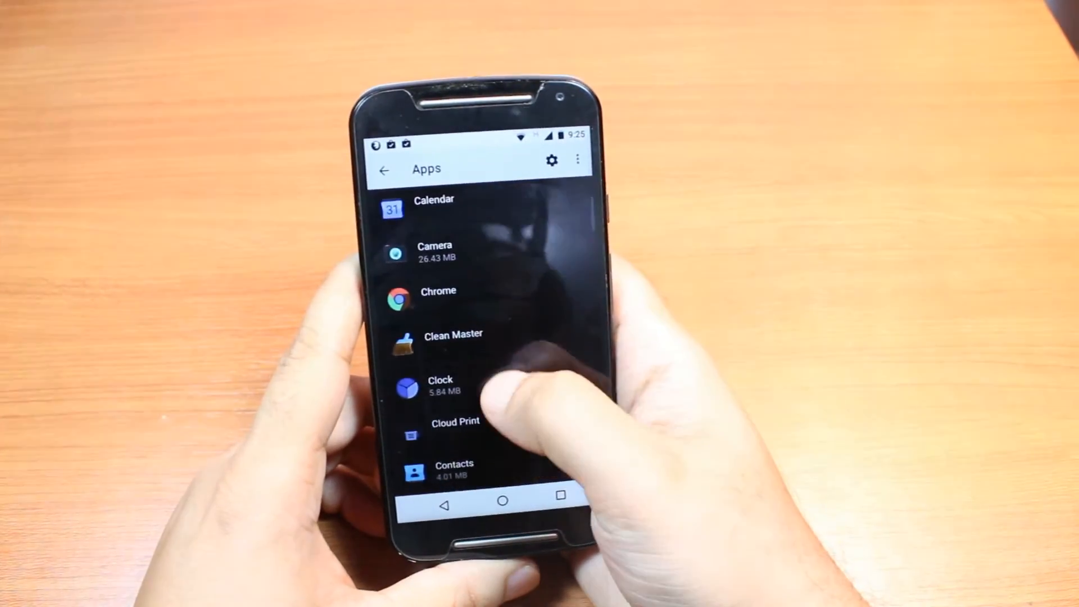
pyautogui.scroll(-3)
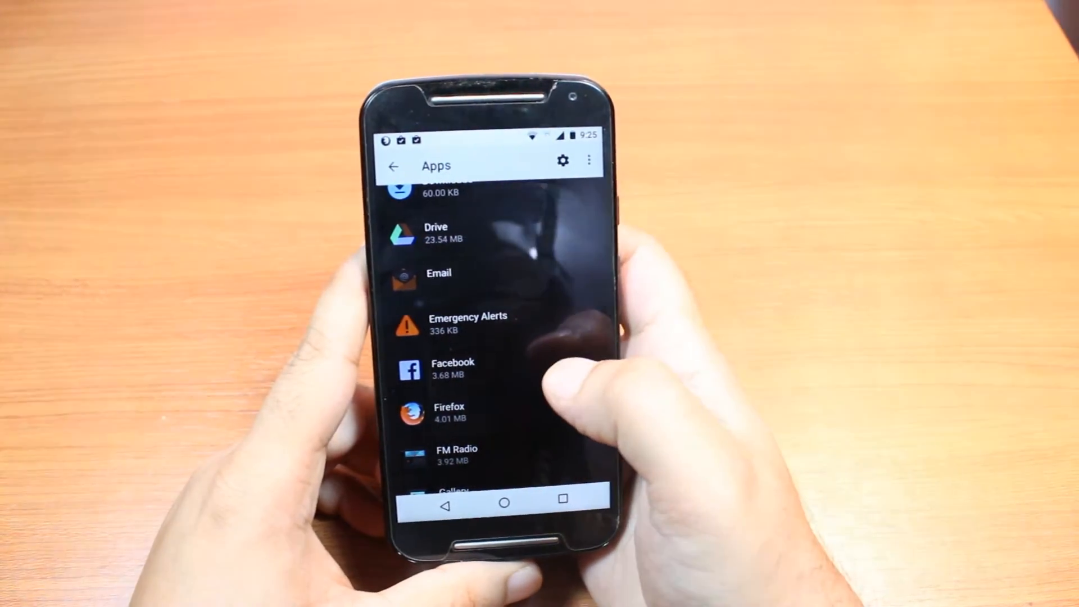
pyautogui.click(448, 413)
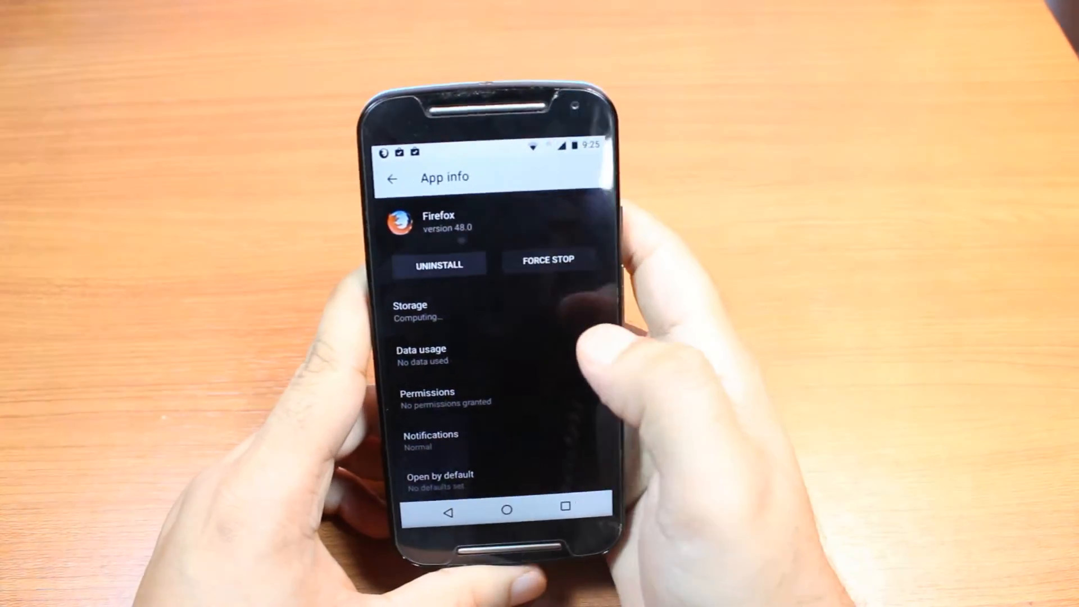
pyautogui.click(439, 264)
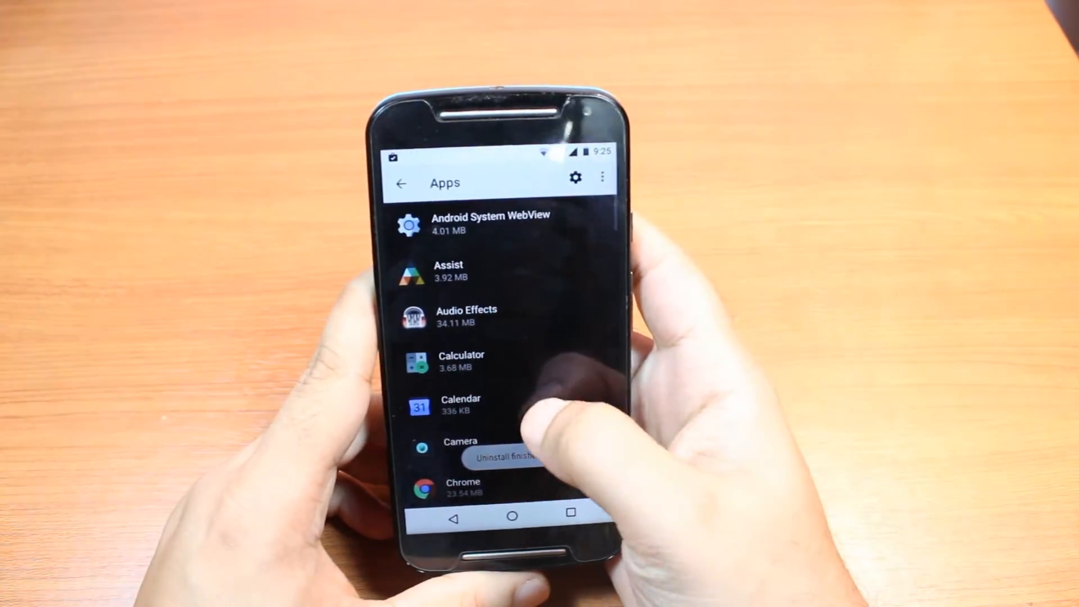
# - Scroll the Apps list to imo and uninstall it
pyautogui.scroll(-3)
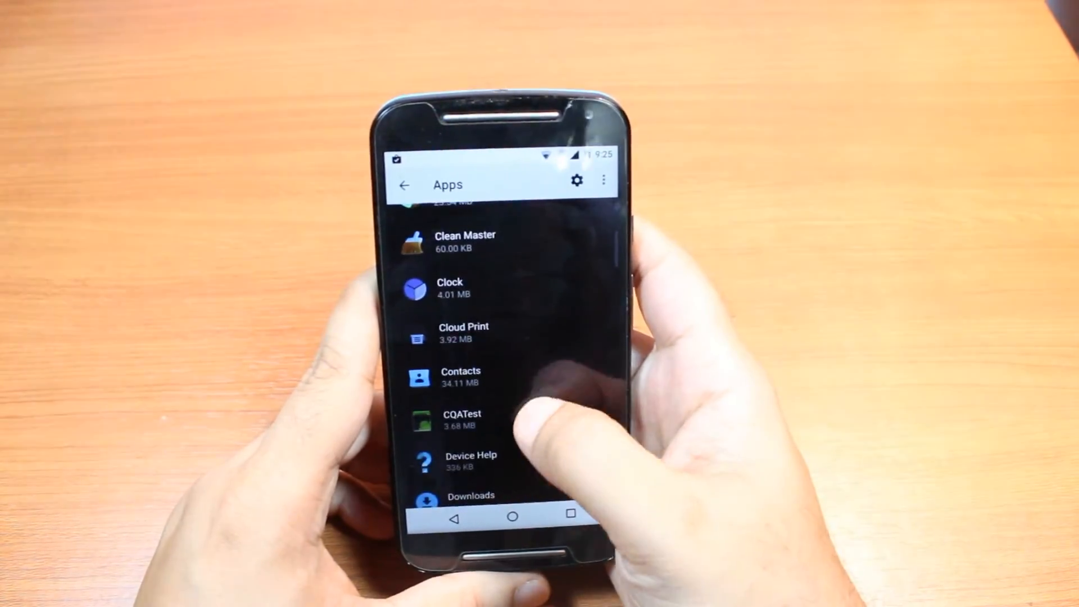
pyautogui.scroll(-3)
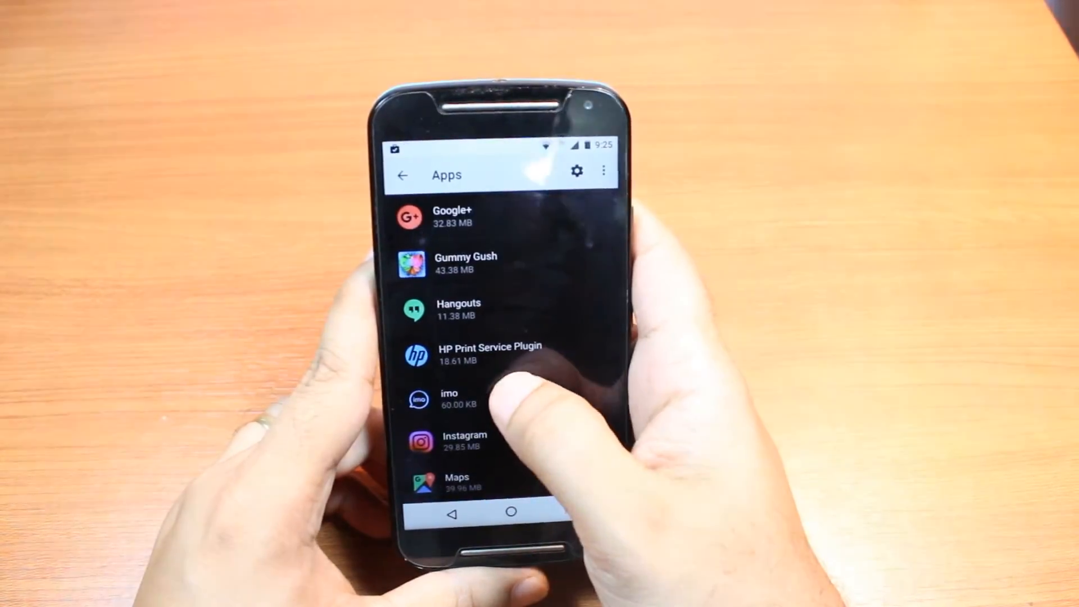
pyautogui.click(451, 399)
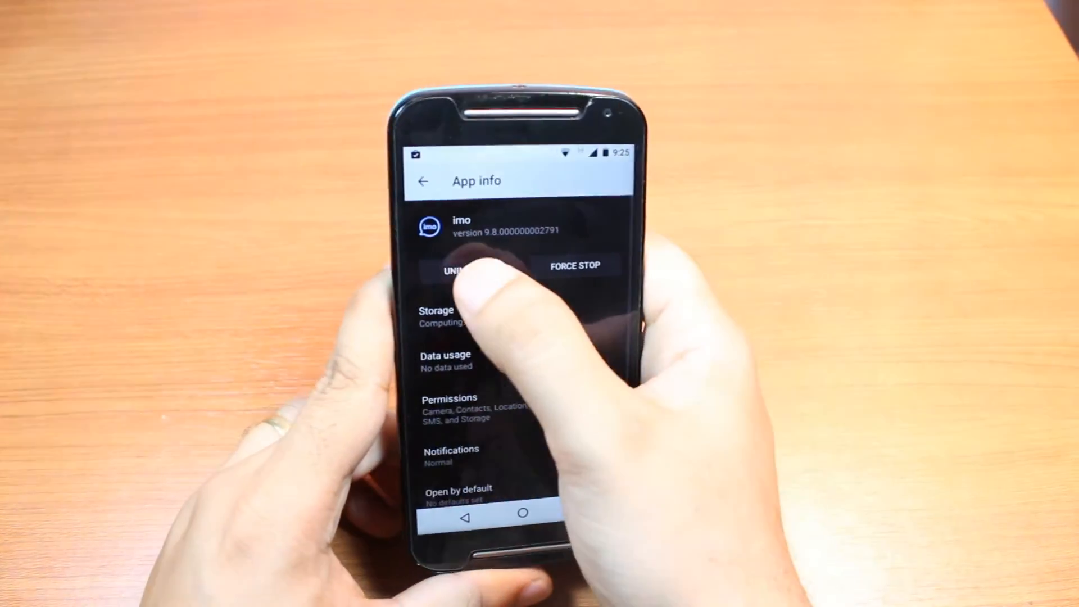
pyautogui.click(457, 267)
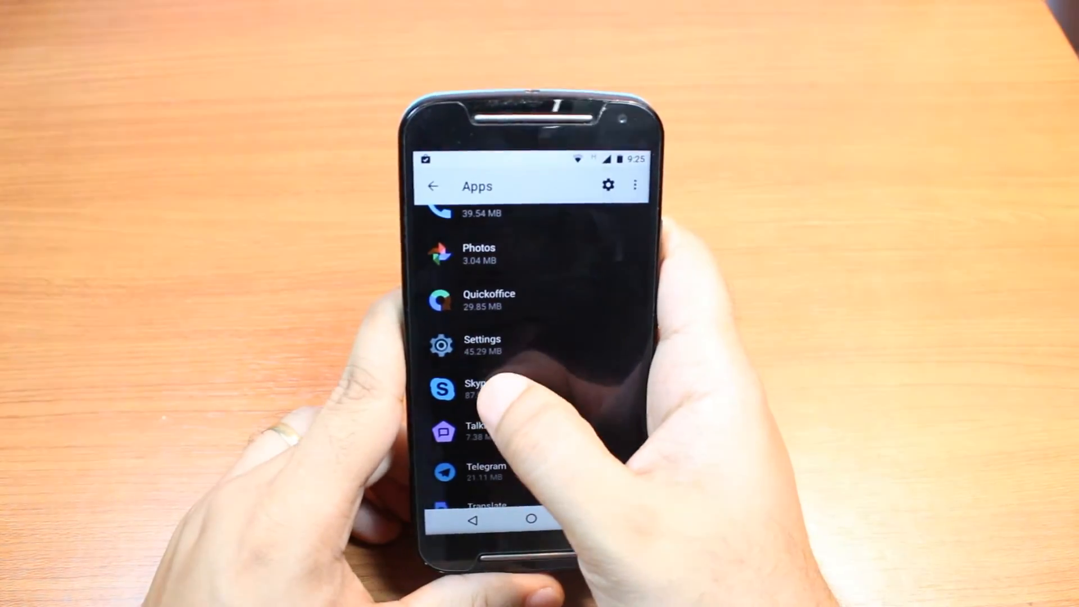
# - Select Skype in the Apps list, uninstall it and confirm with OK
pyautogui.click(475, 389)
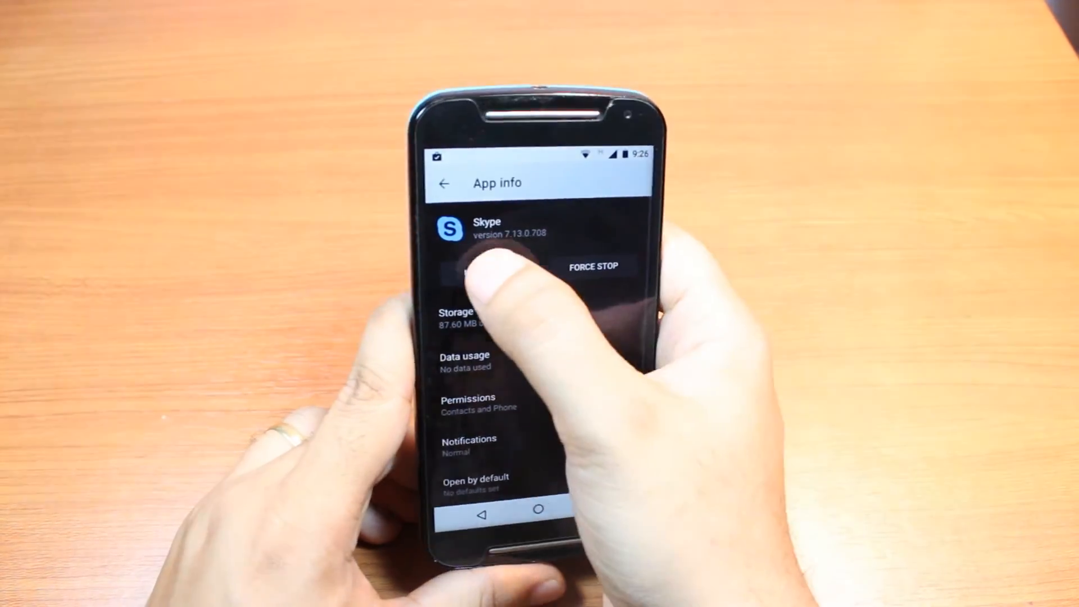
pyautogui.click(476, 268)
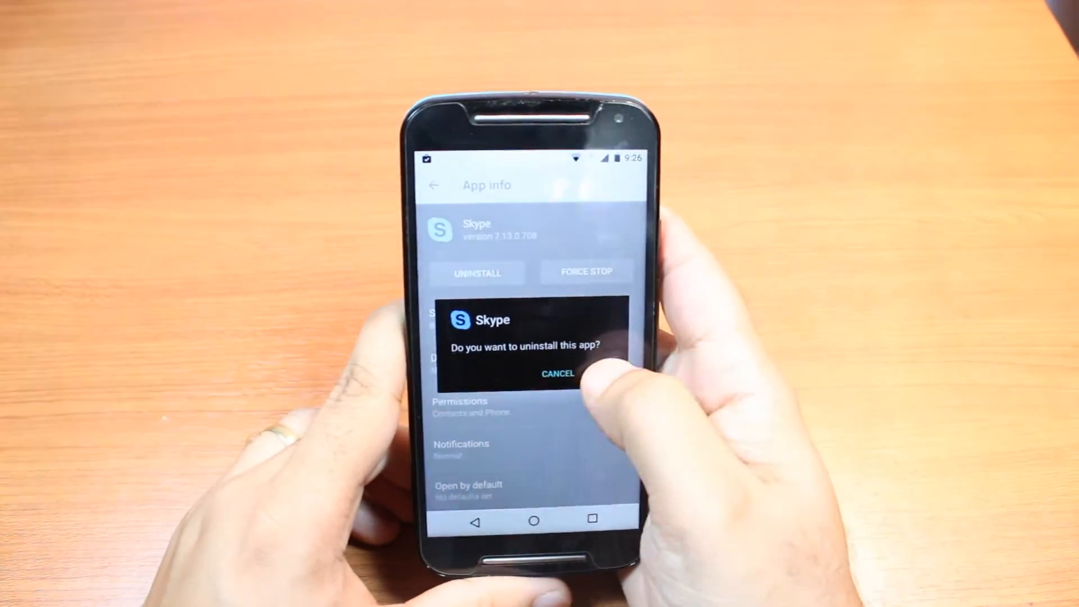
pyautogui.click(613, 374)
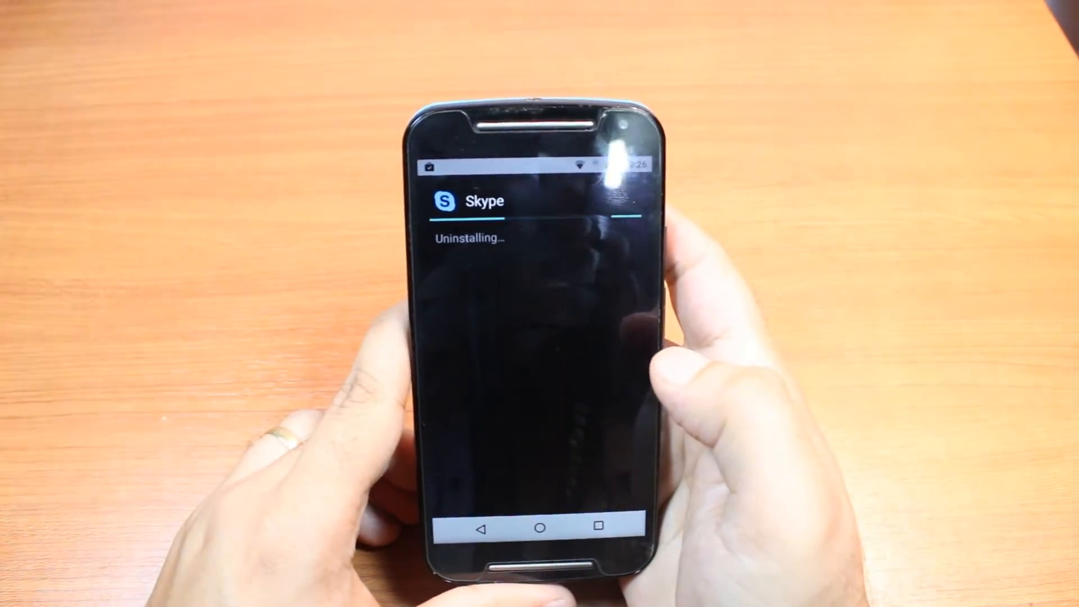